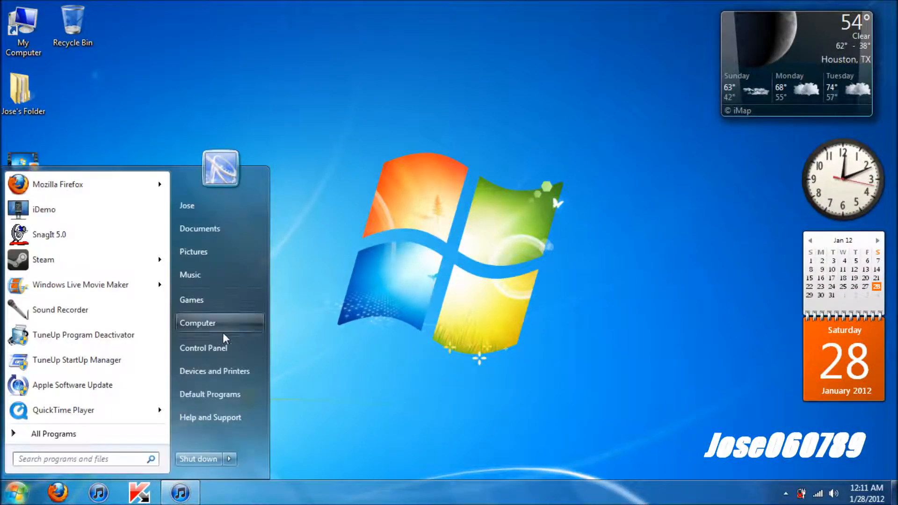
- Turn off 'Hide extensions for known file types' in Folder Options so desktop files show q1.avi, q2.avi
click(203, 348)
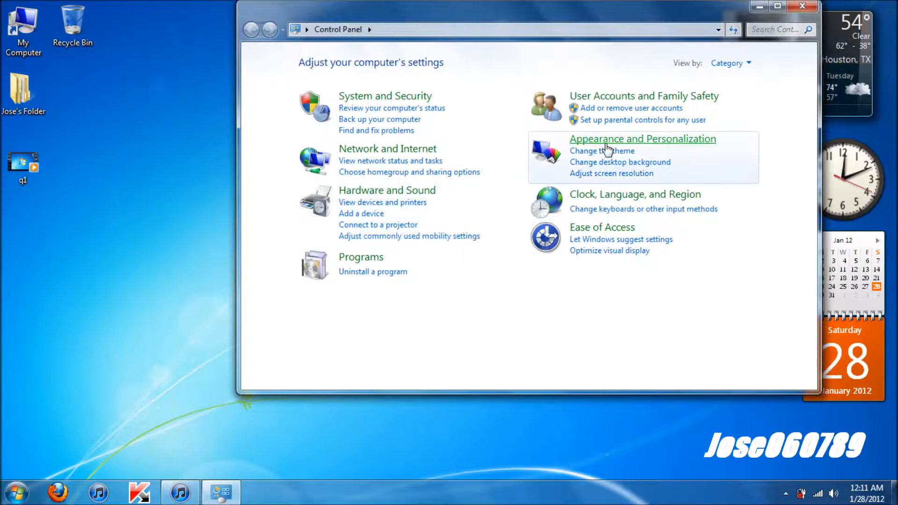
click(642, 139)
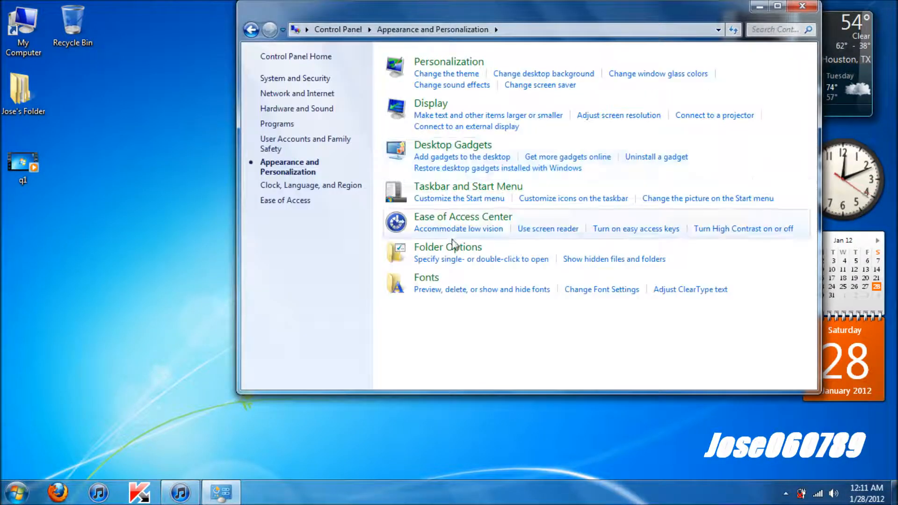
click(447, 247)
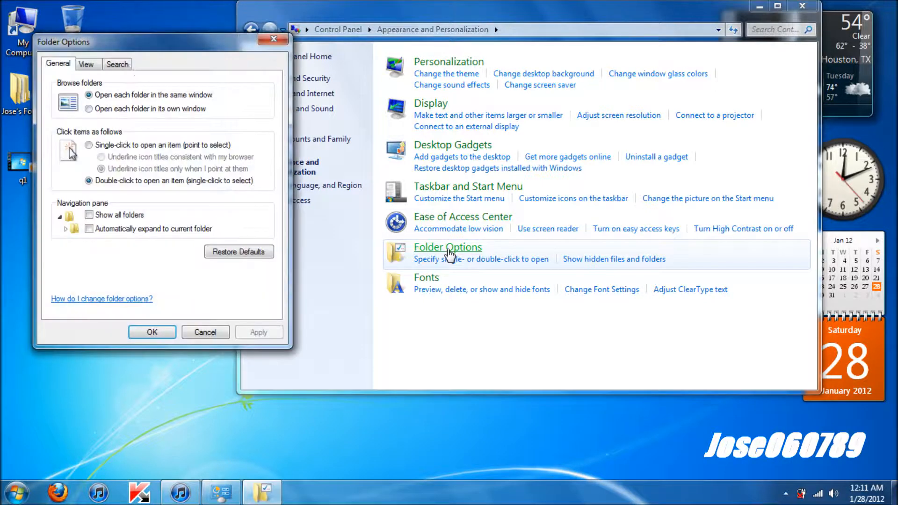
click(85, 63)
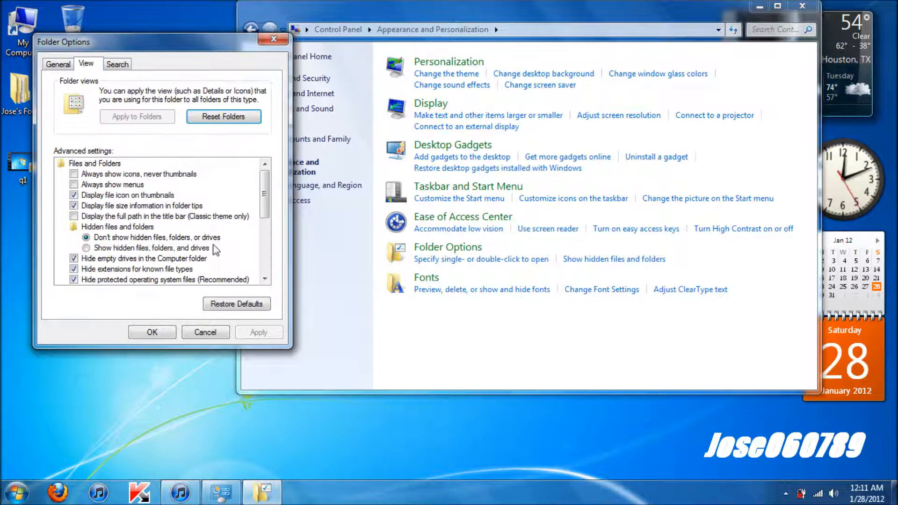
scroll(down, 3)
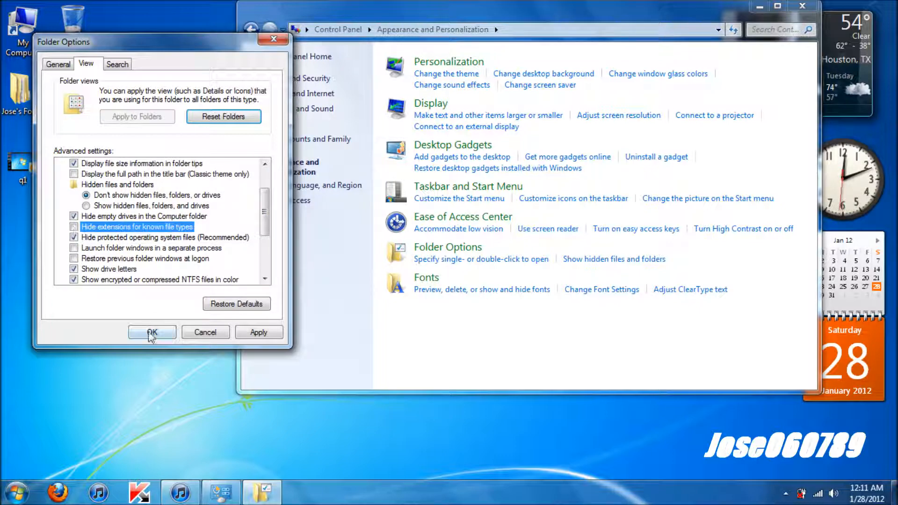
click(151, 332)
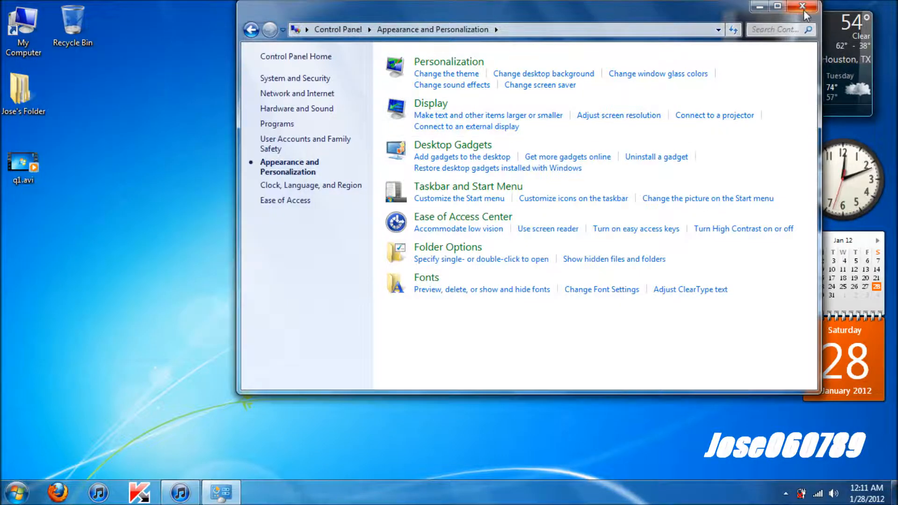
click(802, 6)
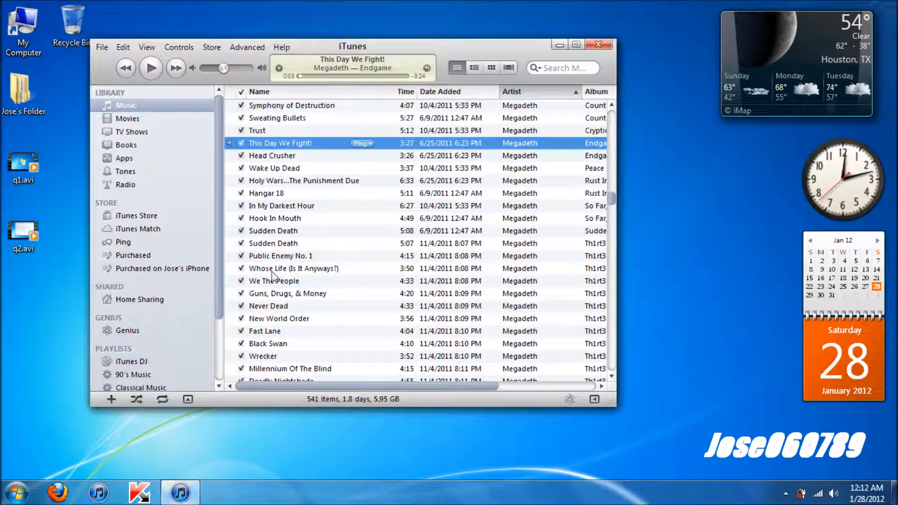
mouse_move(281, 143)
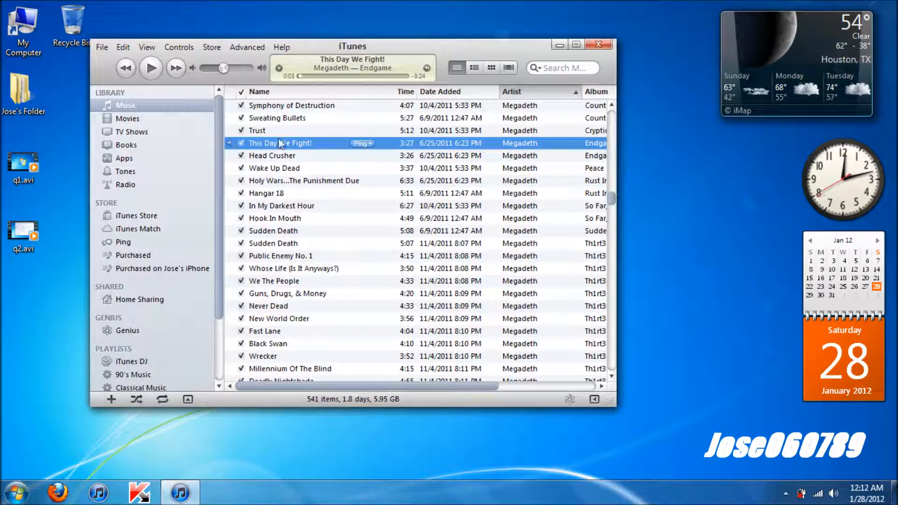
- Give Symphony of Destruction a Stop Time of 0:30 in its Get Info options
right_click(292, 105)
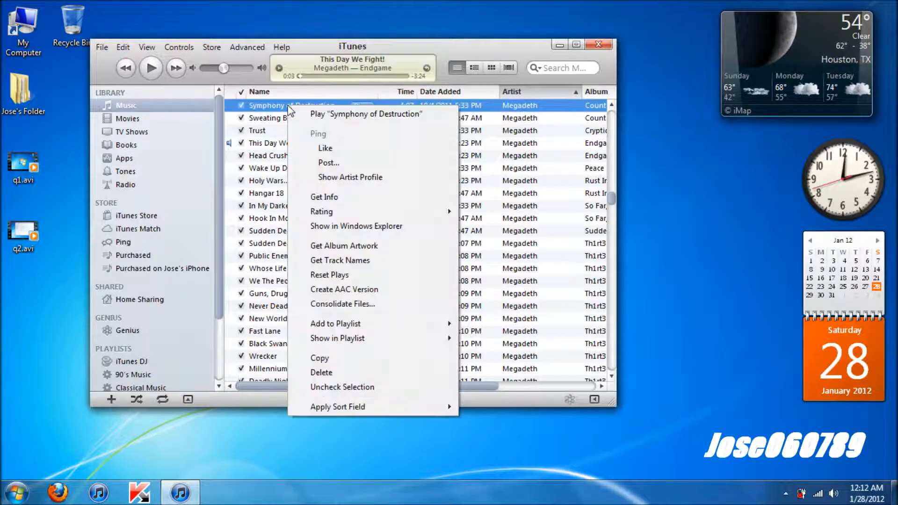
mouse_move(352, 205)
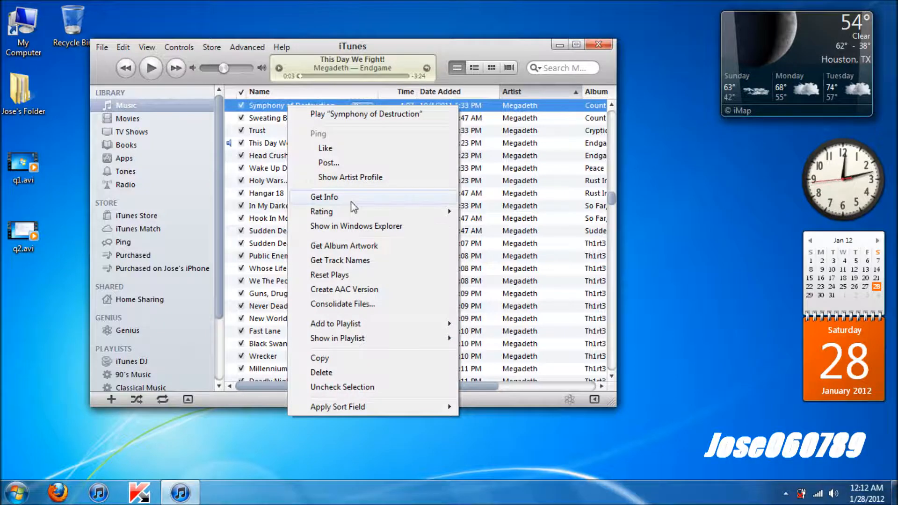
click(324, 197)
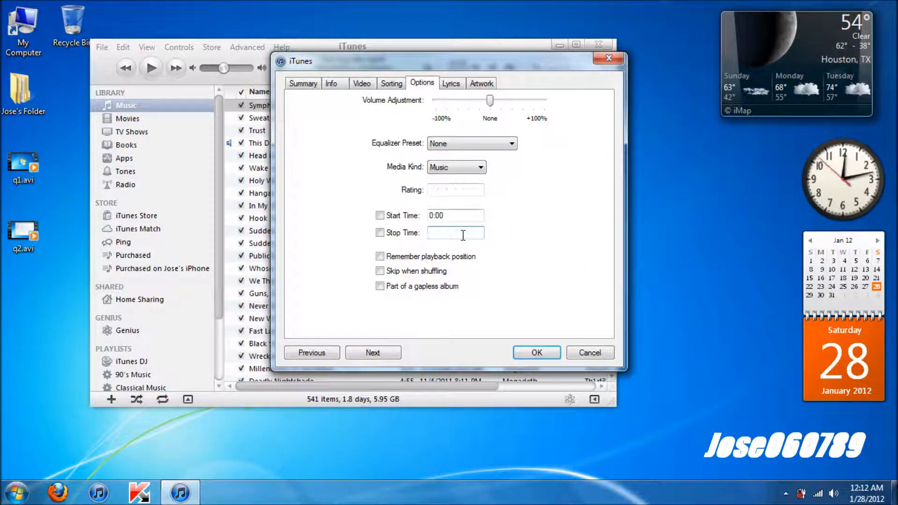
text(0:30)
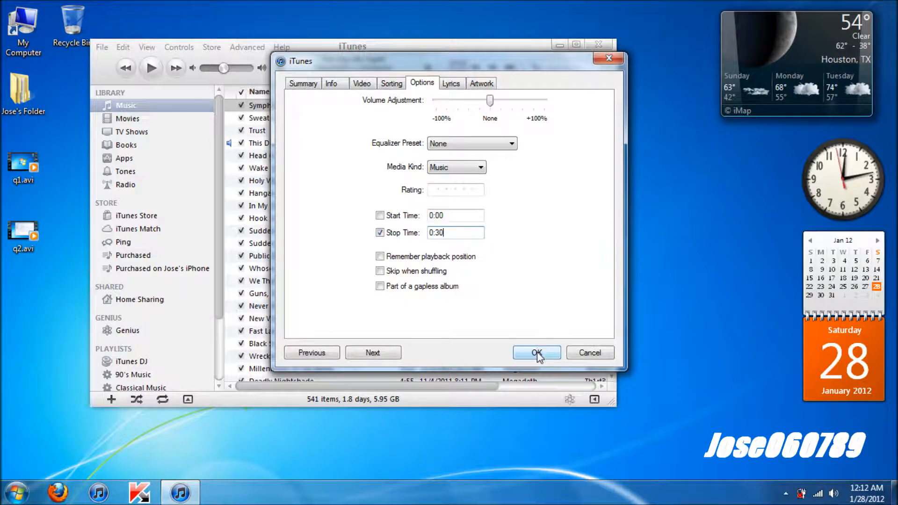
click(535, 353)
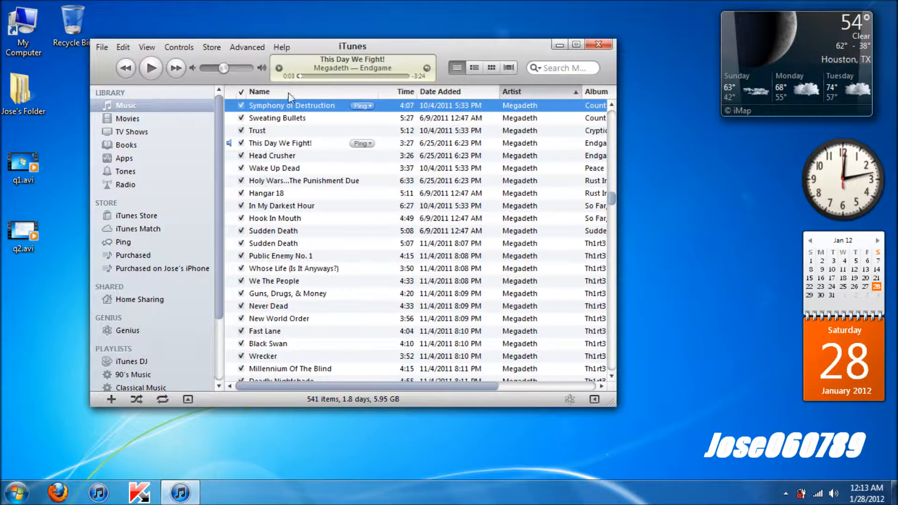
- Create an AAC version of the trimmed track and select the new 0:30 copy
right_click(292, 106)
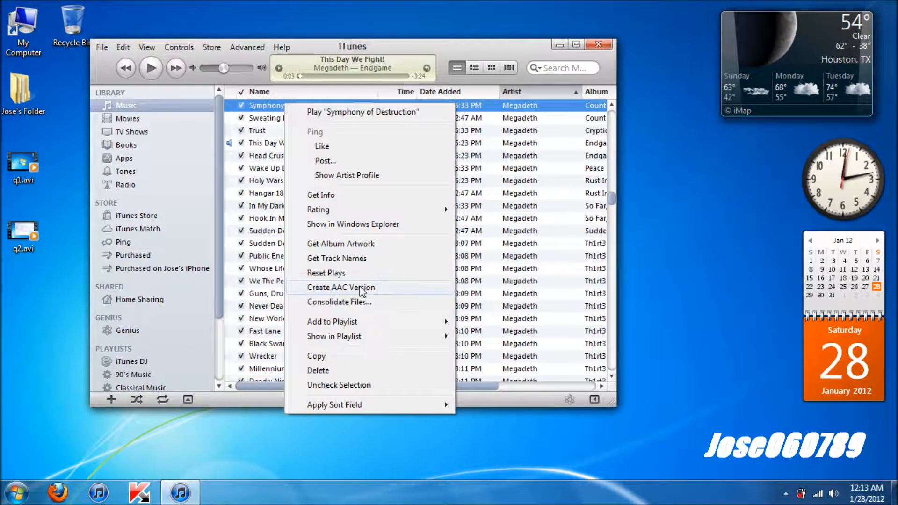
click(363, 293)
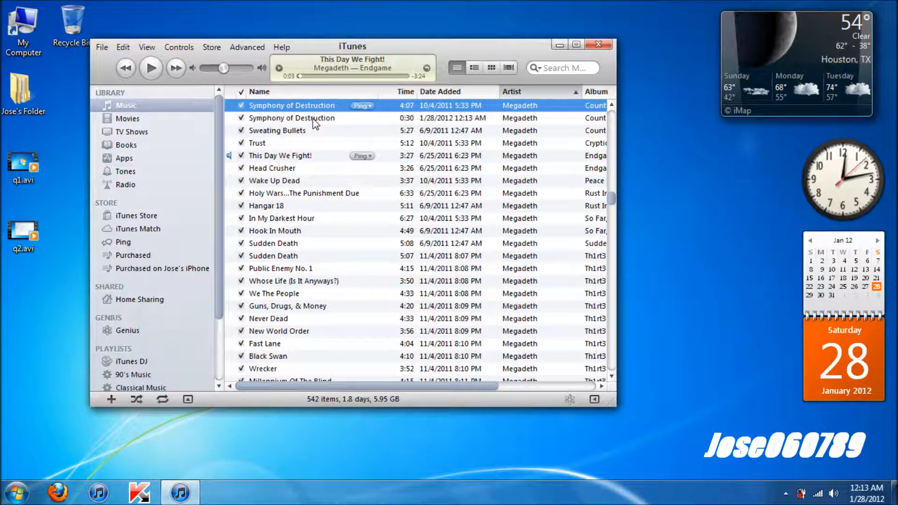
click(291, 118)
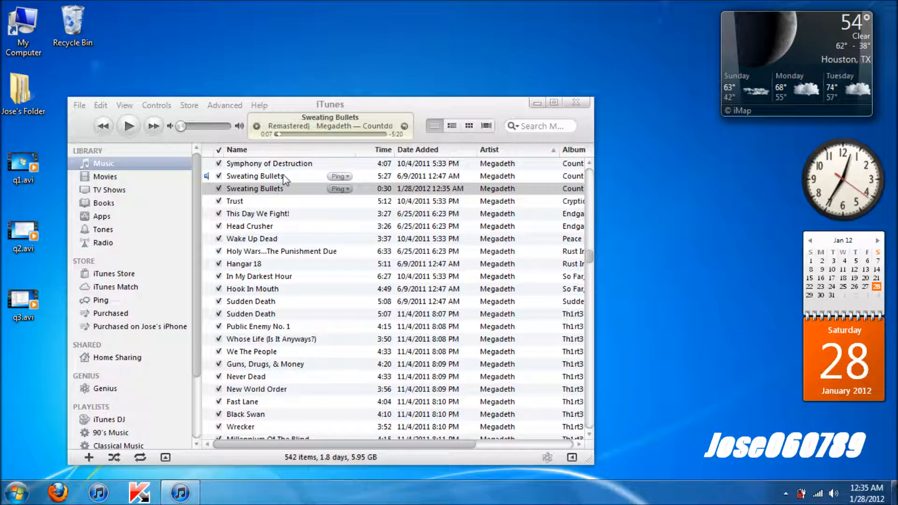
- Drag the 0:30 Sweating Bullets copy to the desktop as 05 Sweating Bullets.m4a, then delete it from the library to the Recycle Bin
click(270, 176)
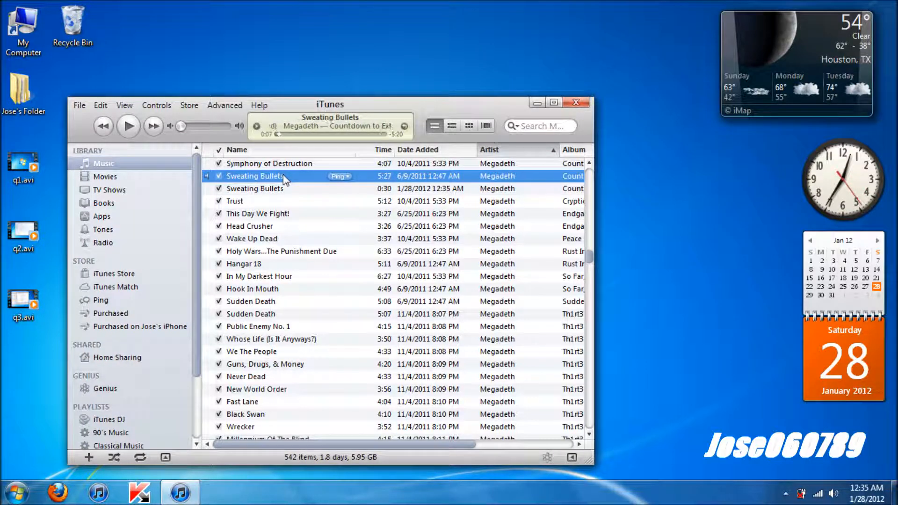
click(254, 188)
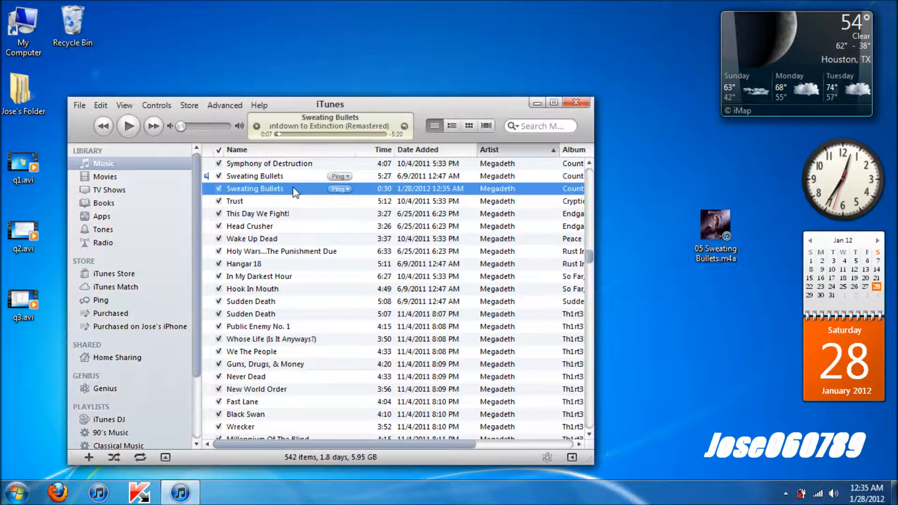
right_click(254, 188)
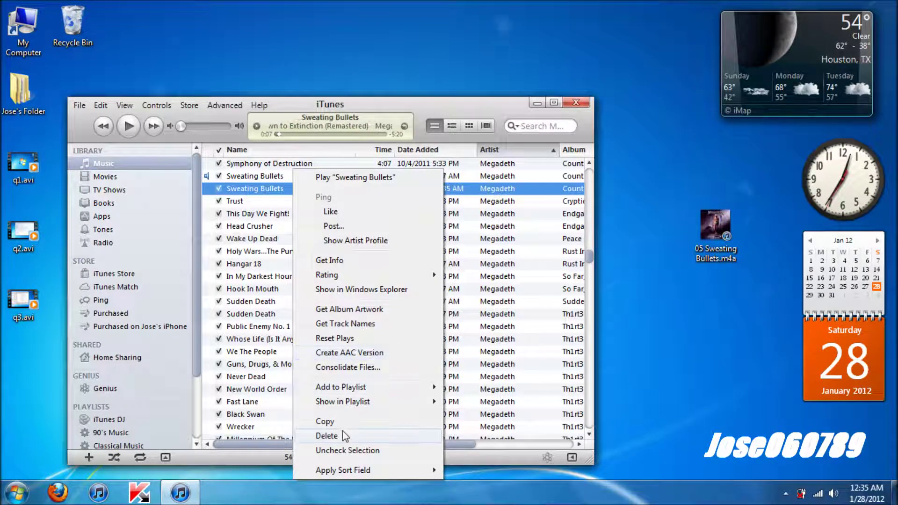
click(327, 436)
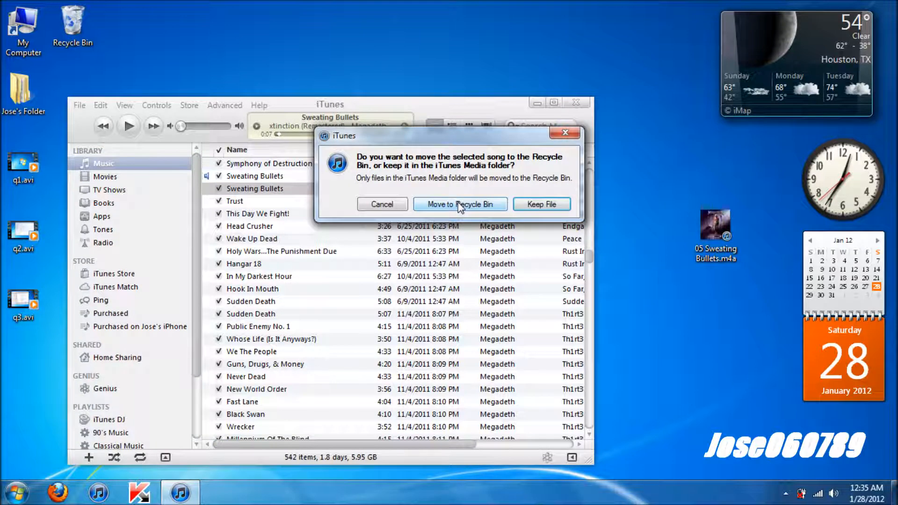
click(460, 204)
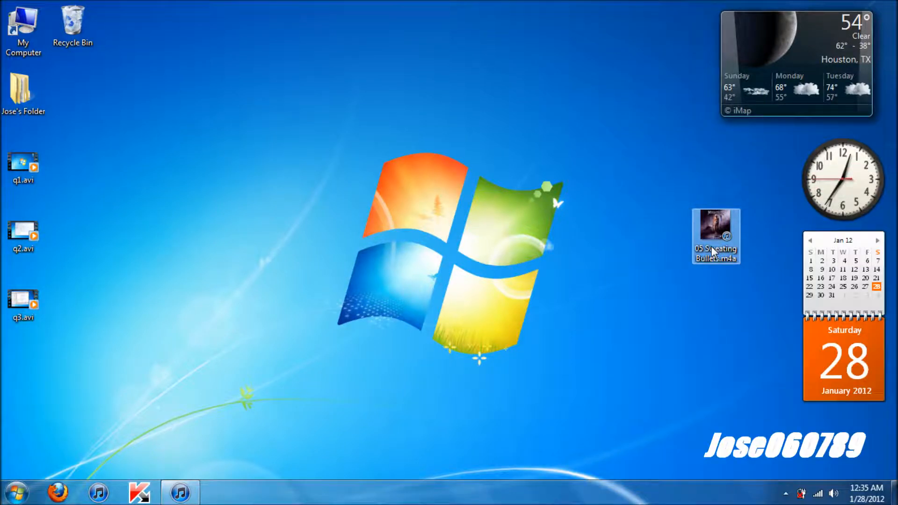
- Rename the desktop file to 05 Sweating Bullets.m4r, confirm the warning, and show iTunes' Tones list
right_click(715, 235)
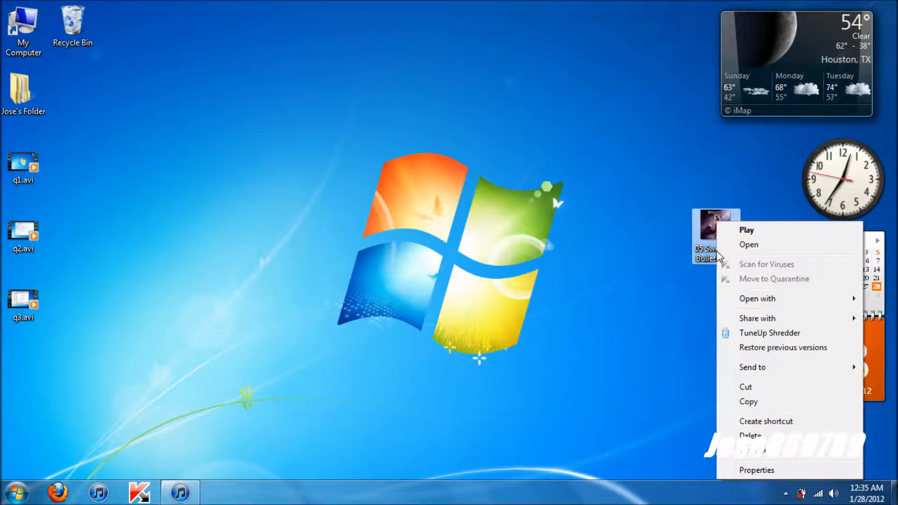
mouse_move(770, 333)
text(05 Sweating Bullets.m4r)
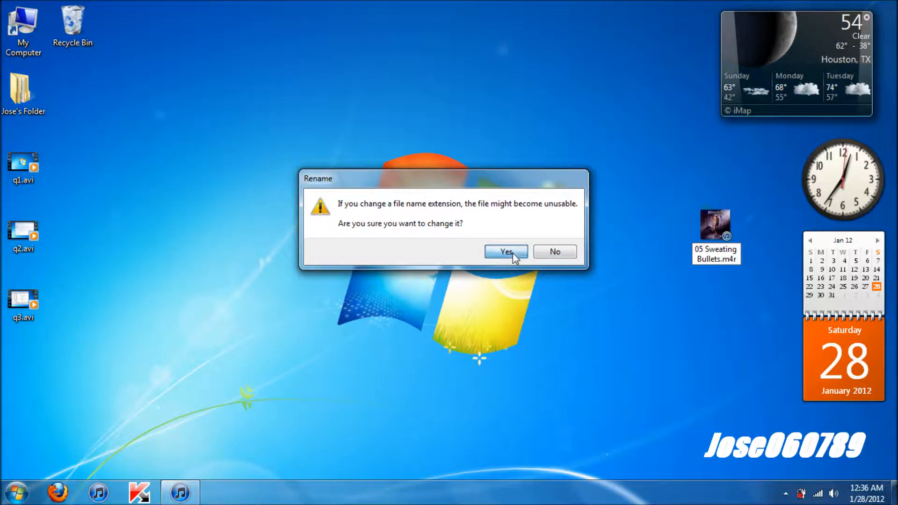
click(505, 252)
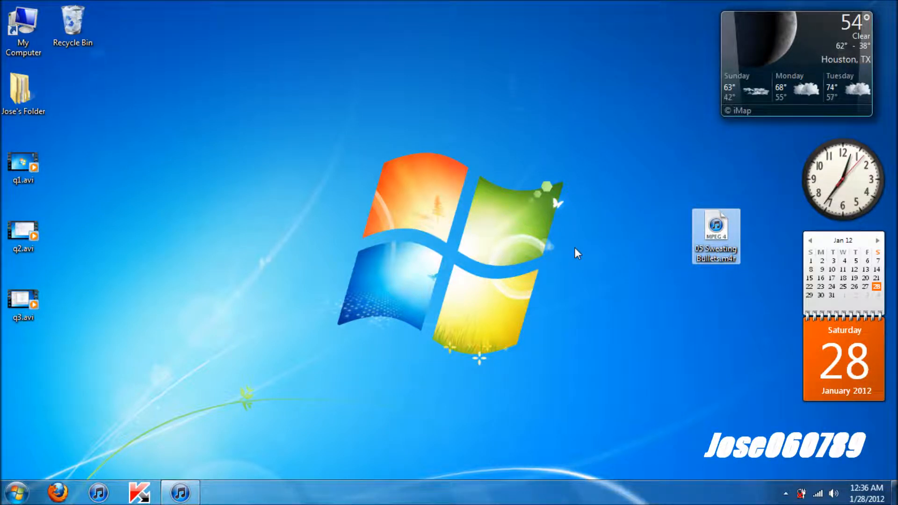
mouse_move(657, 287)
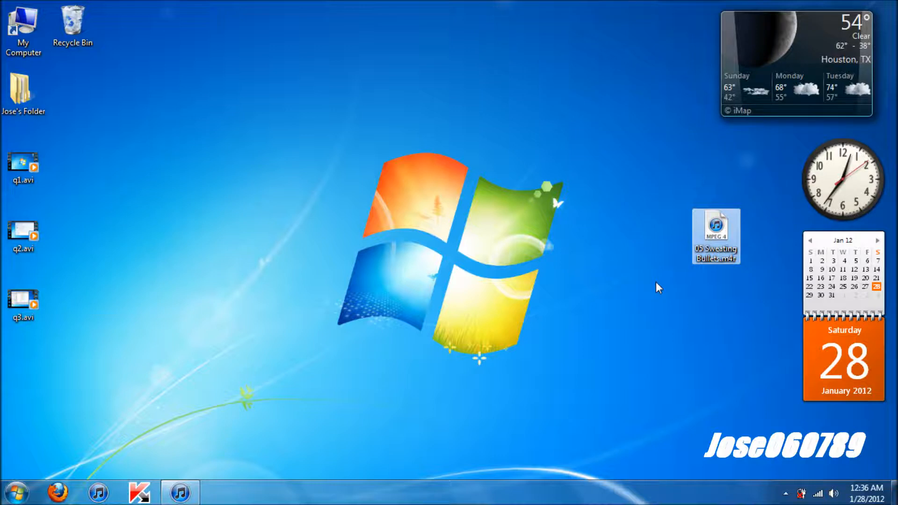
click(656, 287)
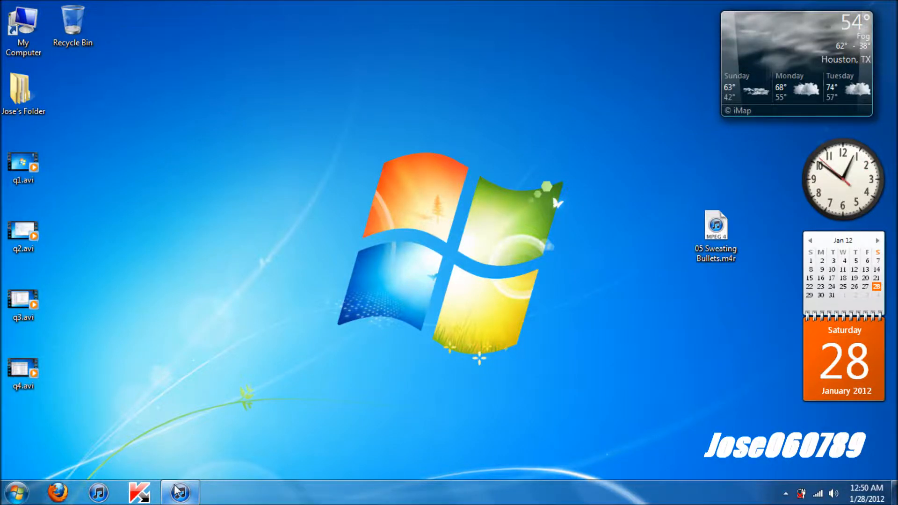
click(180, 493)
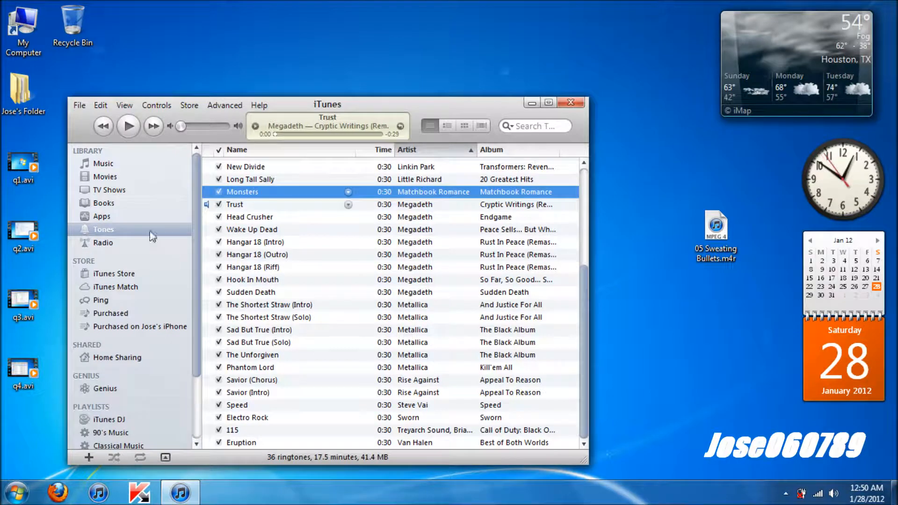